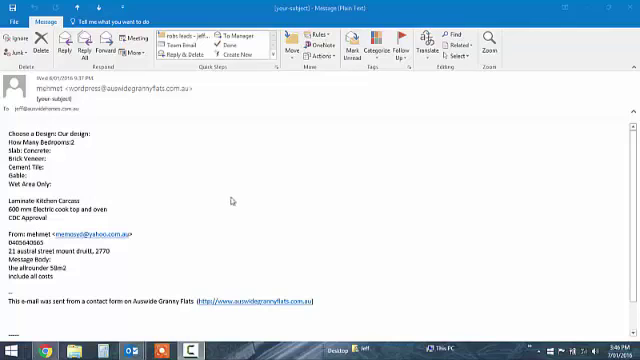
pyautogui.moveTo(224, 196)
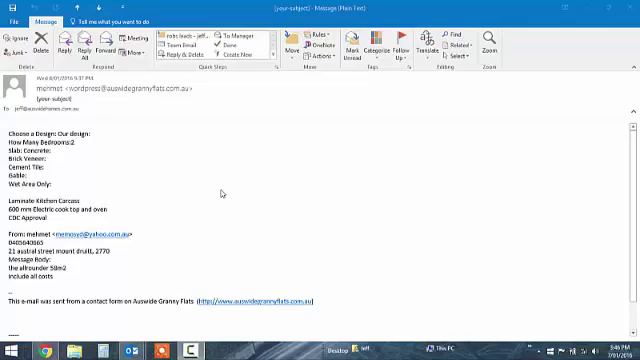
pyautogui.moveTo(224, 193)
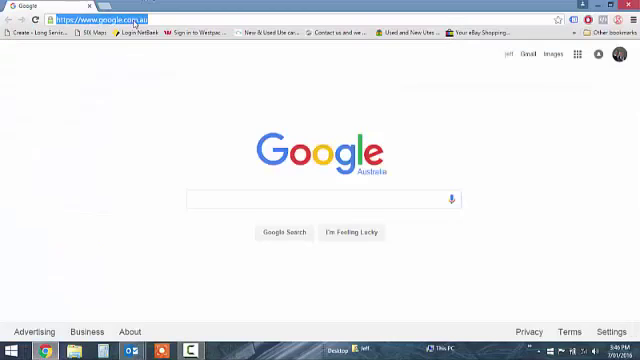
# Step: Log in to clinchpad.com with the saved credentials to reach the pipeline board
pyautogui.write('clinchpad.com')
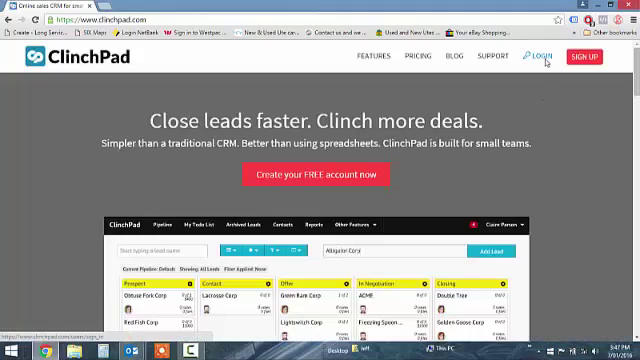
pyautogui.click(538, 55)
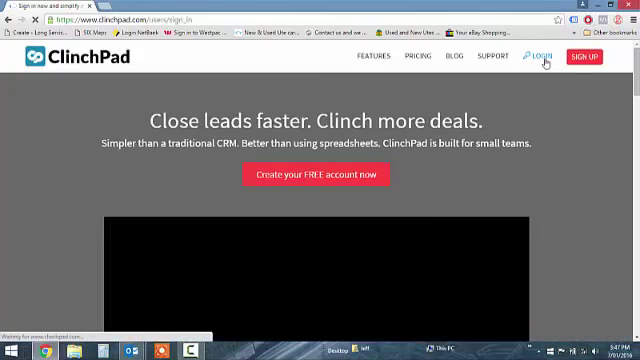
pyautogui.click(538, 55)
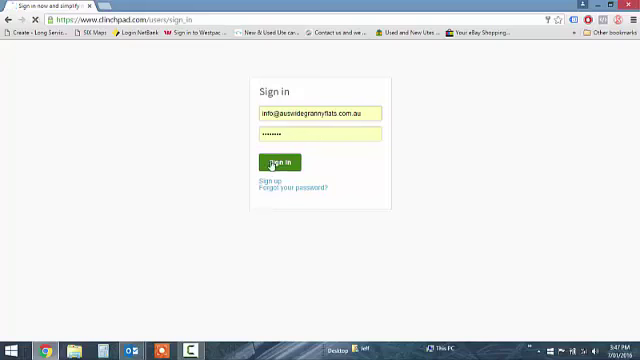
pyautogui.click(282, 162)
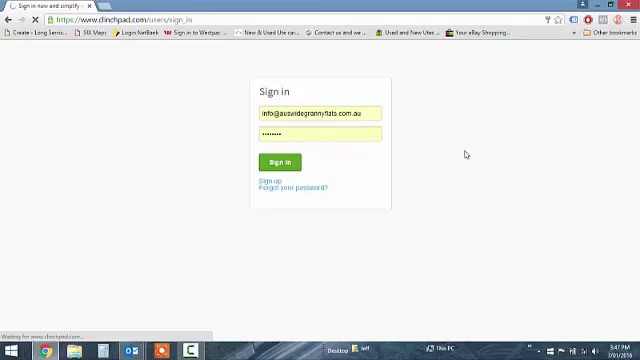
pyautogui.click(282, 162)
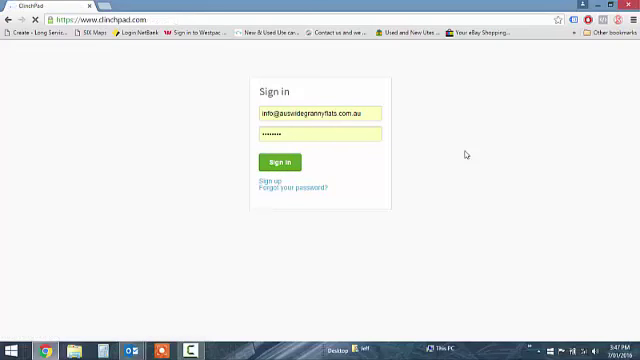
pyautogui.click(283, 162)
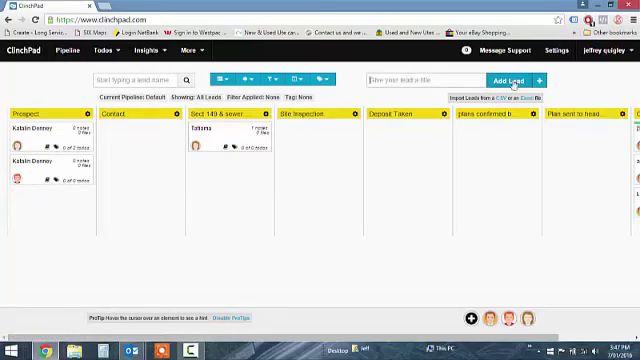
# Step: Start adding a new lead from the pipeline board
pyautogui.click(516, 80)
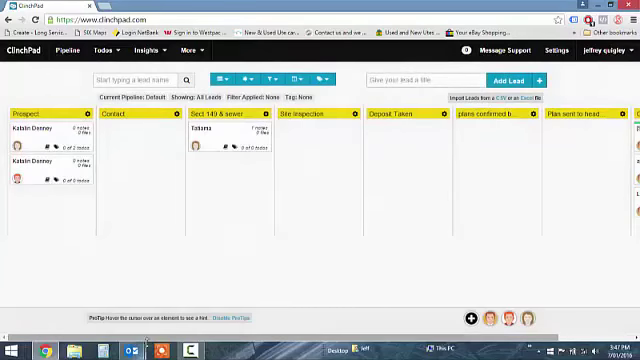
pyautogui.moveTo(127, 350)
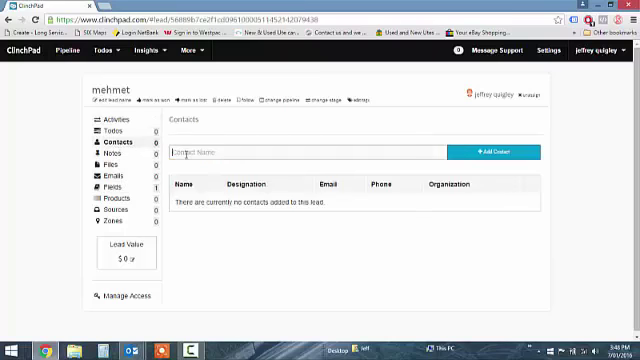
pyautogui.write('mehmet')
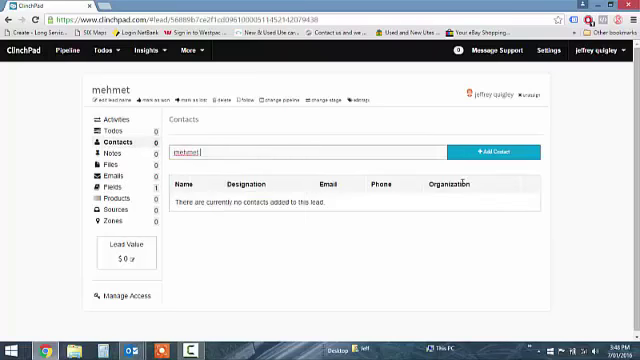
pyautogui.click(495, 153)
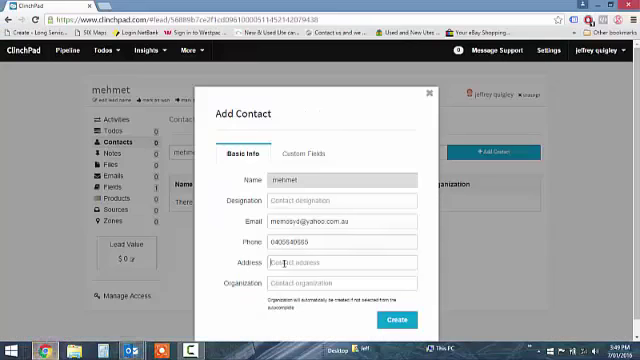
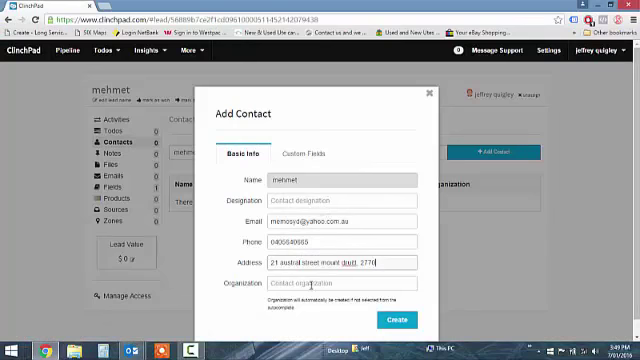
pyautogui.click(397, 319)
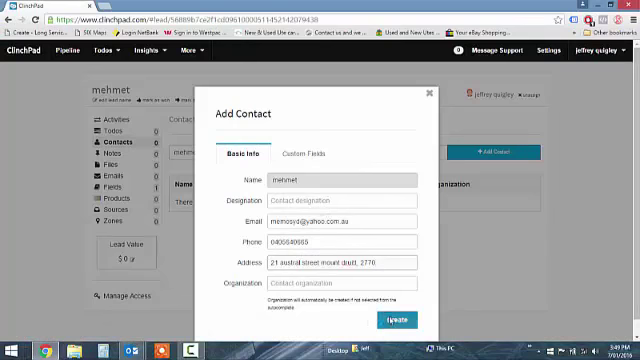
# Step: Create the mehmet contact and add note '7.1.16 contact owner and organised site inspection'
pyautogui.click(397, 319)
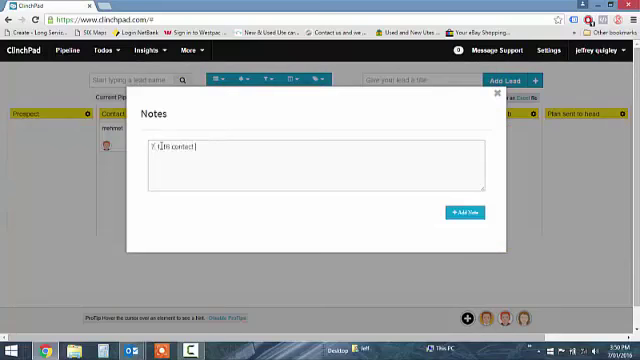
pyautogui.write('owner and organised site in')
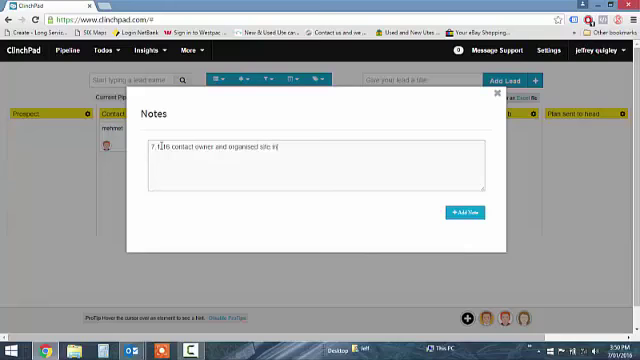
pyautogui.write('pection')
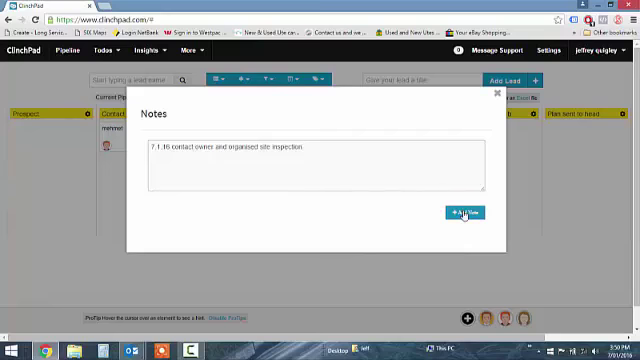
pyautogui.click(463, 211)
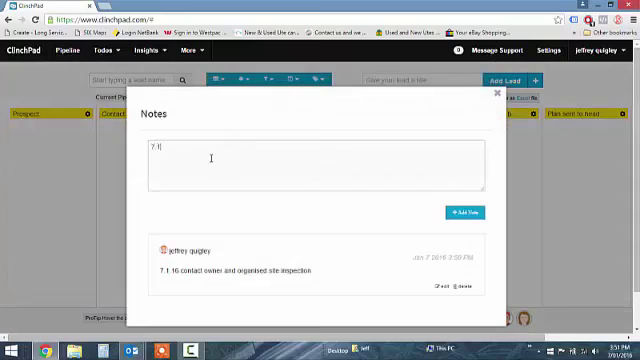
# Step: Add the note '7.1.16 recieved section 149 and sewer' to the lead
pyautogui.write('16')
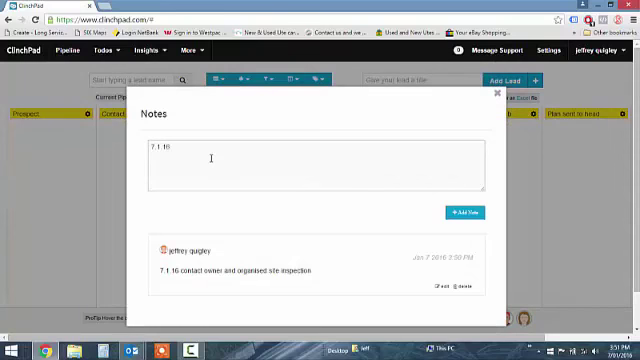
pyautogui.write('red')
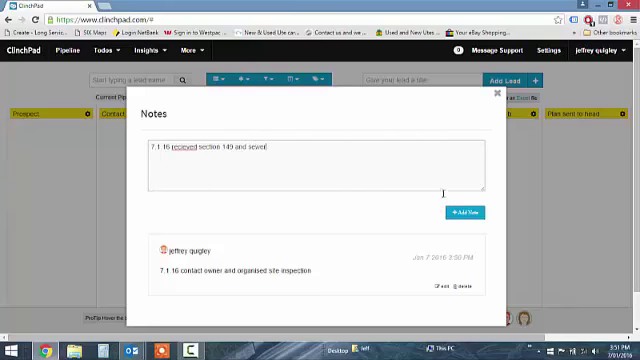
pyautogui.click(457, 213)
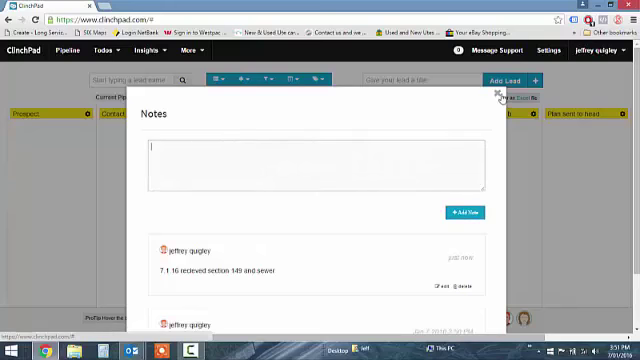
# Step: Save the note 'did site all good' and close the Notes window
pyautogui.click(498, 93)
pyautogui.write('dir site url')
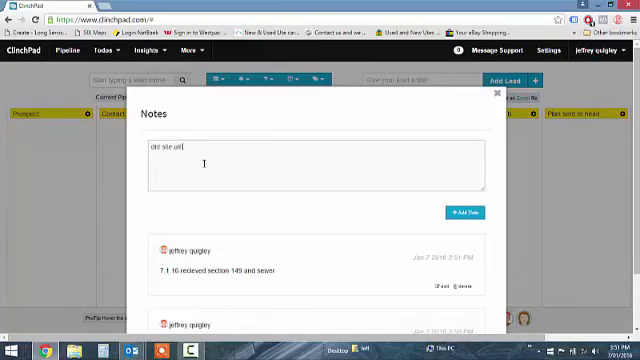
pyautogui.write('good')
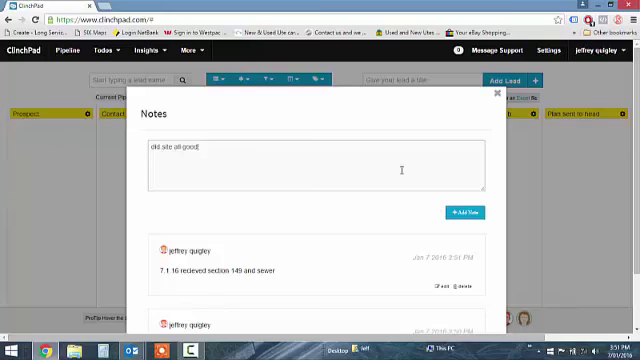
pyautogui.click(457, 211)
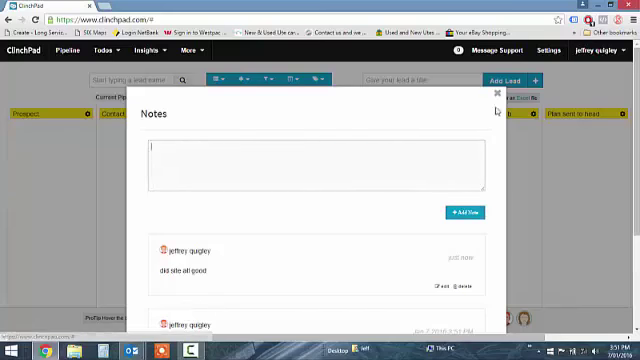
pyautogui.click(499, 91)
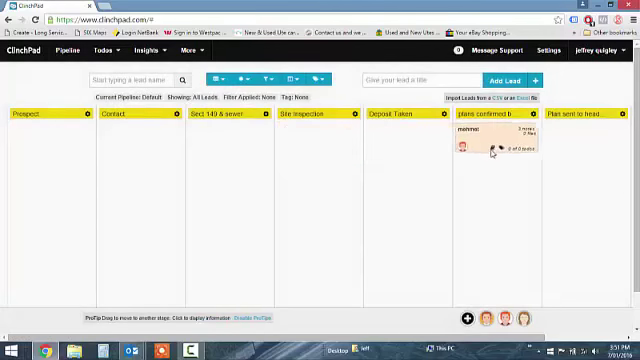
pyautogui.hscroll(3)
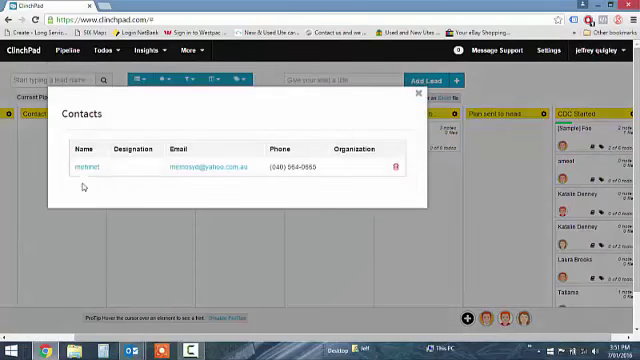
pyautogui.click(417, 92)
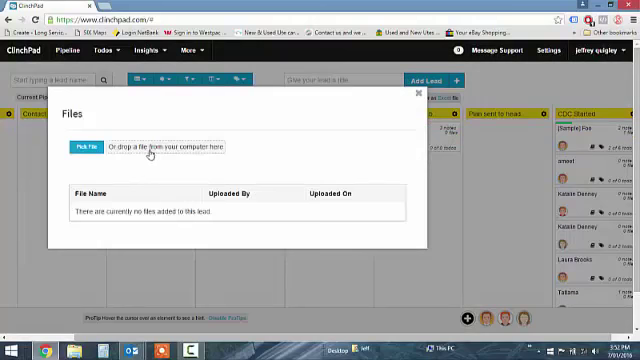
pyautogui.moveTo(358, 148)
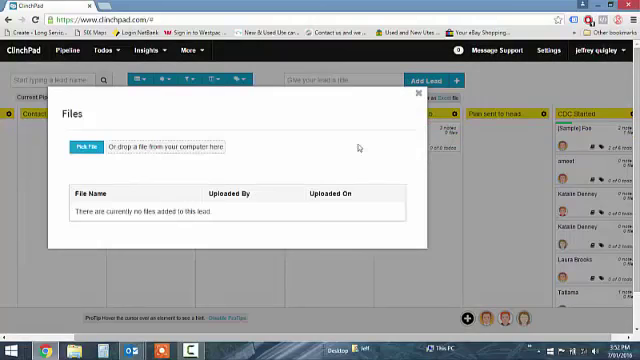
pyautogui.click(417, 91)
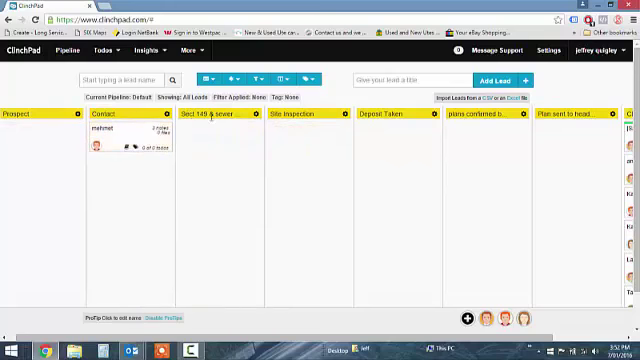
# Step: Drag mehmet's lead card from Contact through Sect 149 & sewer to Deposit Taken
pyautogui.moveTo(115, 140); pyautogui.dragTo(210, 140)
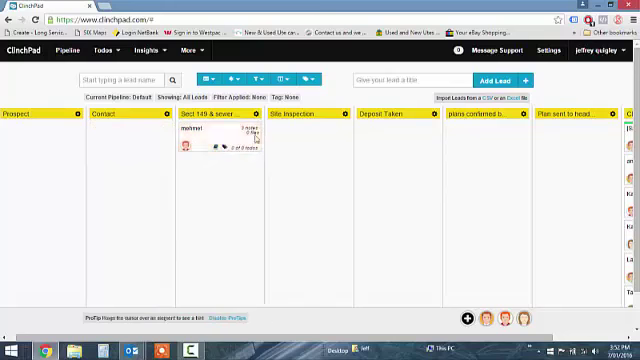
pyautogui.moveTo(205, 150); pyautogui.dragTo(405, 150)
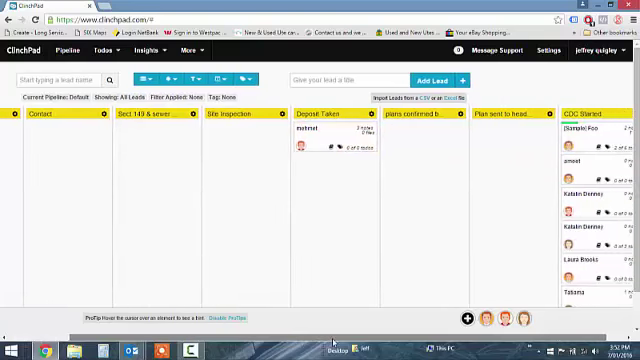
pyautogui.moveTo(237, 215)
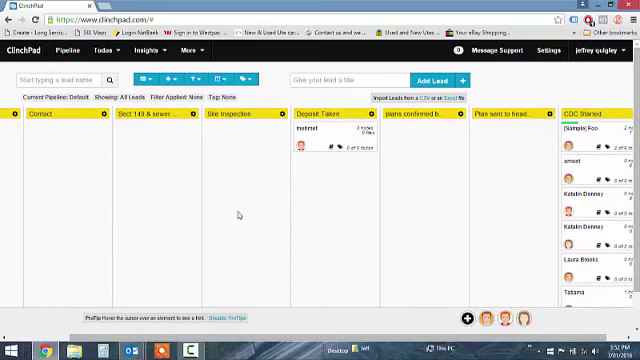